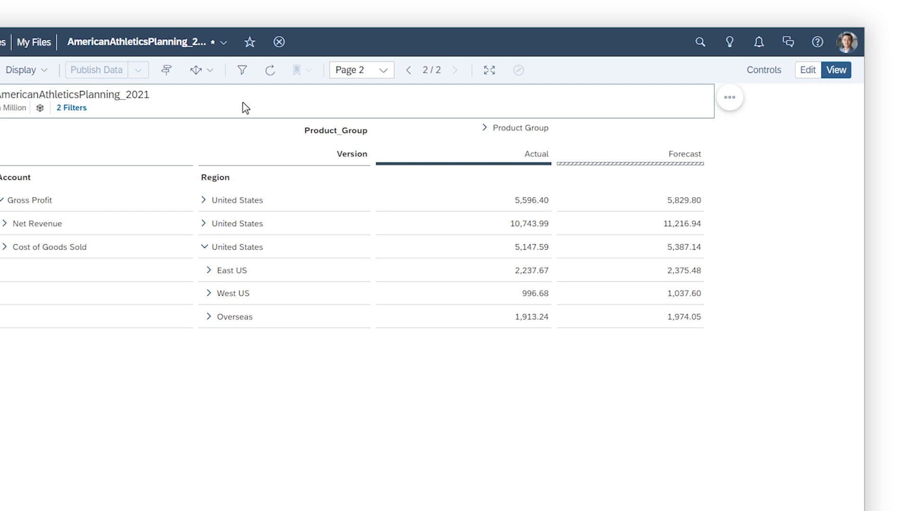
Bring up Version Management for the AmericanAthleticsPlanning_2021 planning story
{"action": "left_click", "coordinate": [166, 69]}
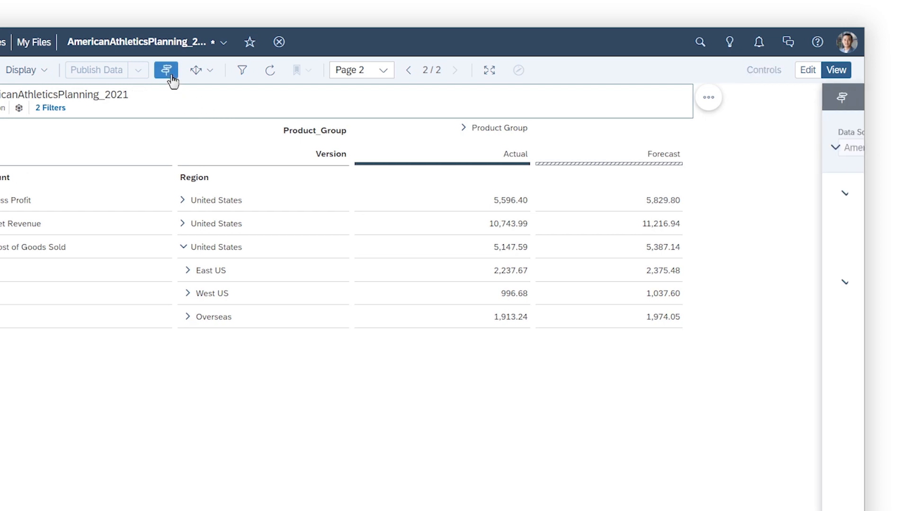
{"action": "left_click", "coordinate": [166, 69]}
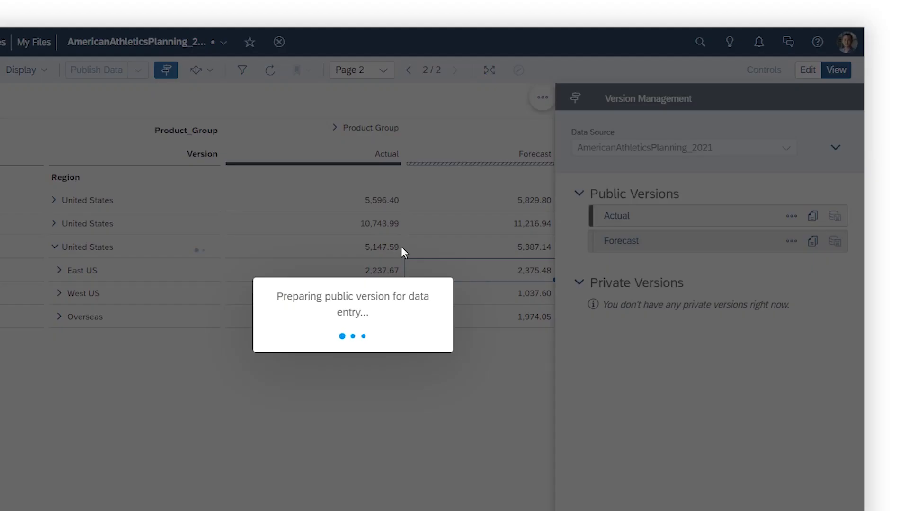
Edit a Forecast value, then revert all data changes so the original figures return
{"action": "left_click", "coordinate": [620, 240]}
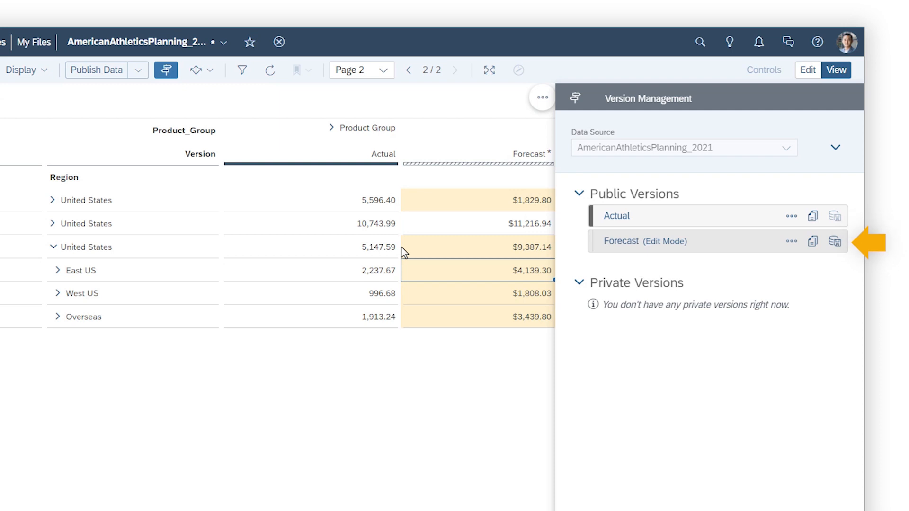
{"action": "left_click", "coordinate": [138, 69]}
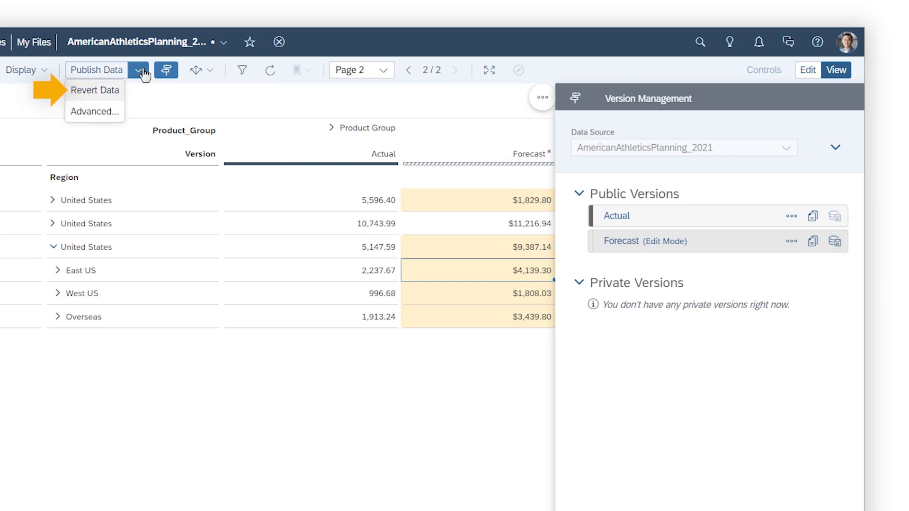
{"action": "left_click", "coordinate": [95, 90]}
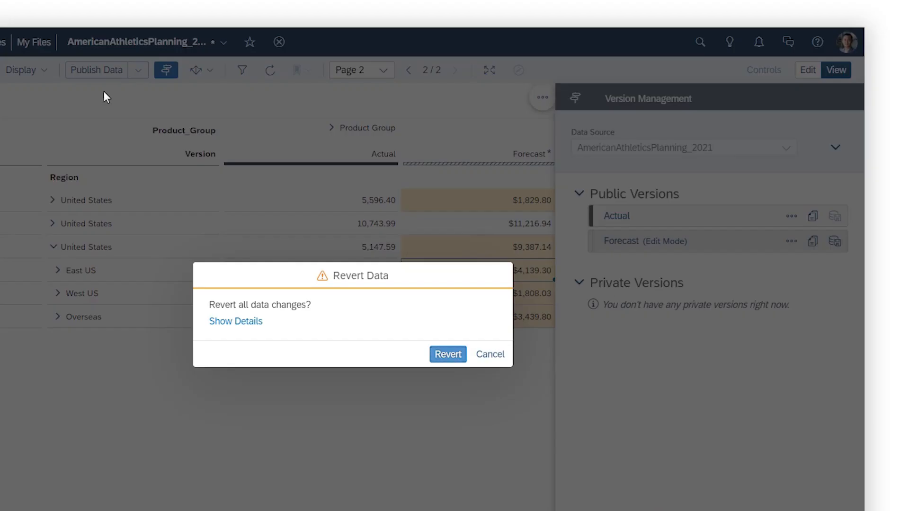
{"action": "left_click", "coordinate": [447, 354]}
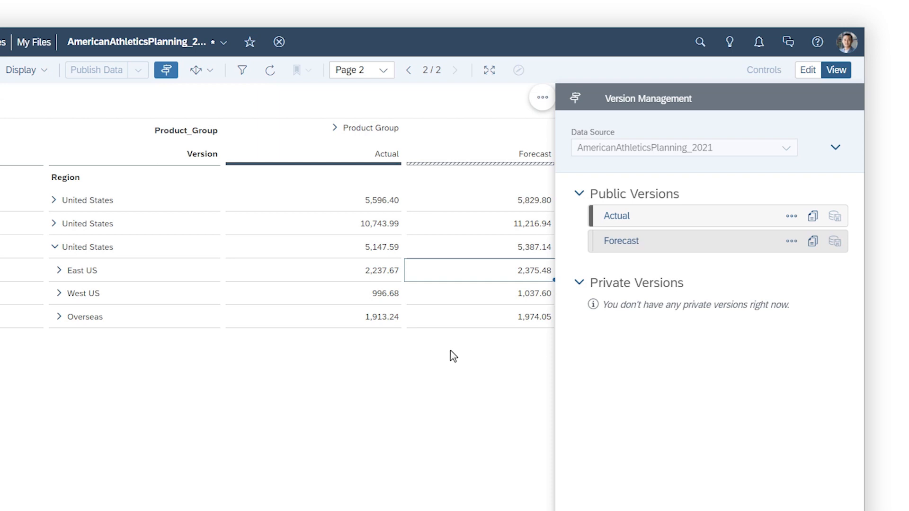
{"action": "mouse_move", "coordinate": [699, 250]}
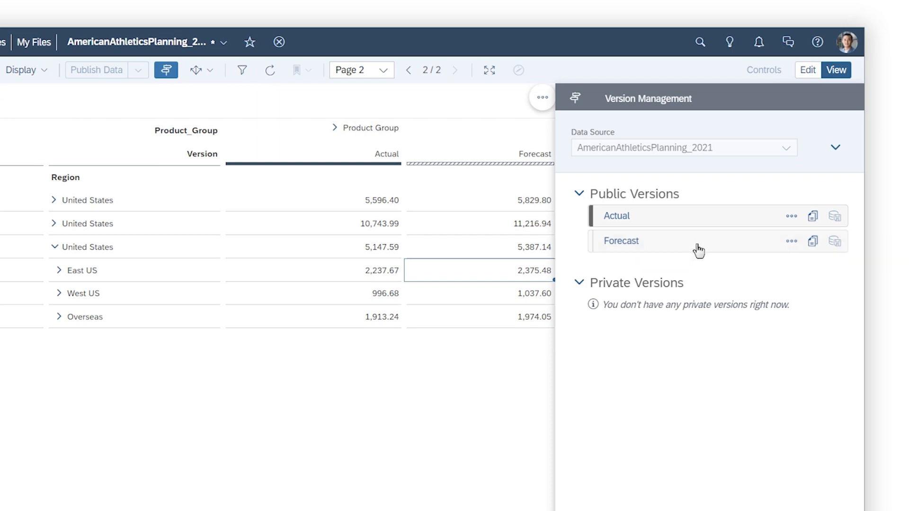
Delete the Forecast (Copy 1) private version and start a fresh private copy of Forecast
{"action": "left_click", "coordinate": [621, 240]}
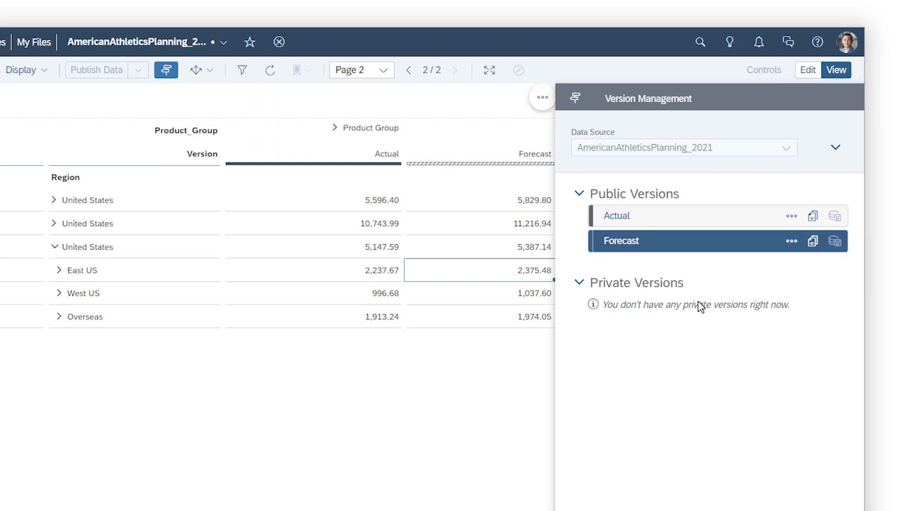
{"action": "left_click", "coordinate": [811, 240]}
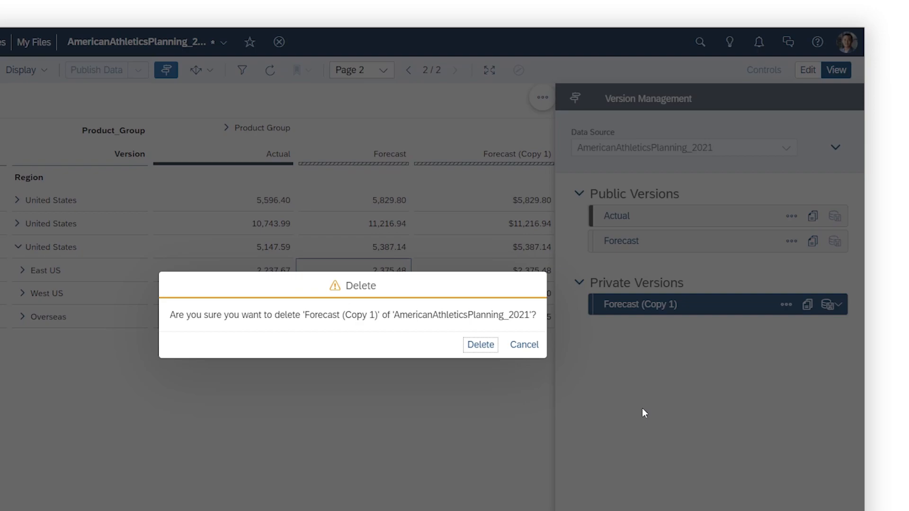
{"action": "left_click", "coordinate": [479, 345]}
{"action": "type", "text": "Optimistic Foreca"}
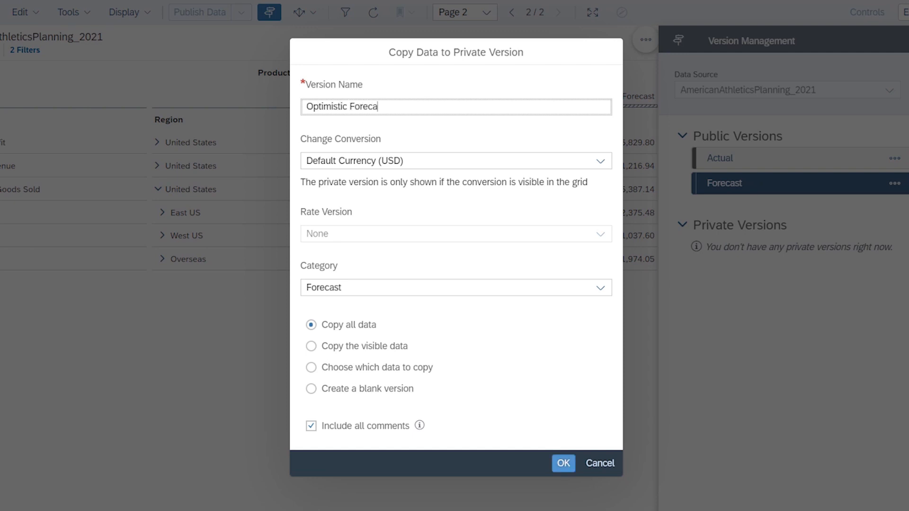
Name the private version Optimistic Forecast, keep category Forecast and copy all data
{"action": "left_click", "coordinate": [601, 161]}
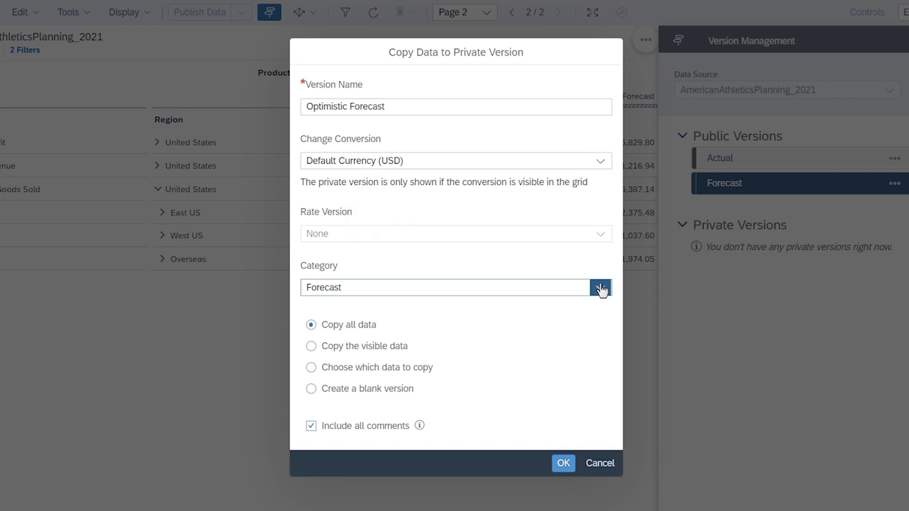
{"action": "left_click", "coordinate": [601, 288]}
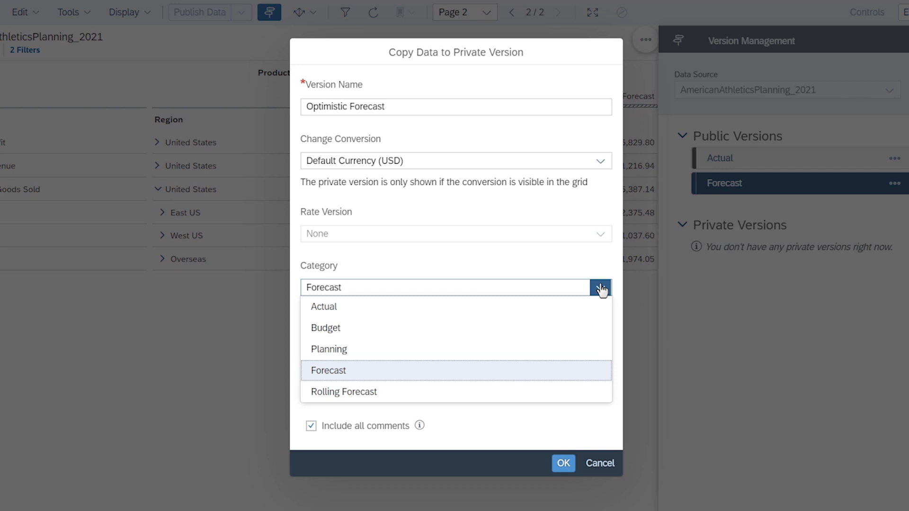
{"action": "left_click", "coordinate": [601, 288]}
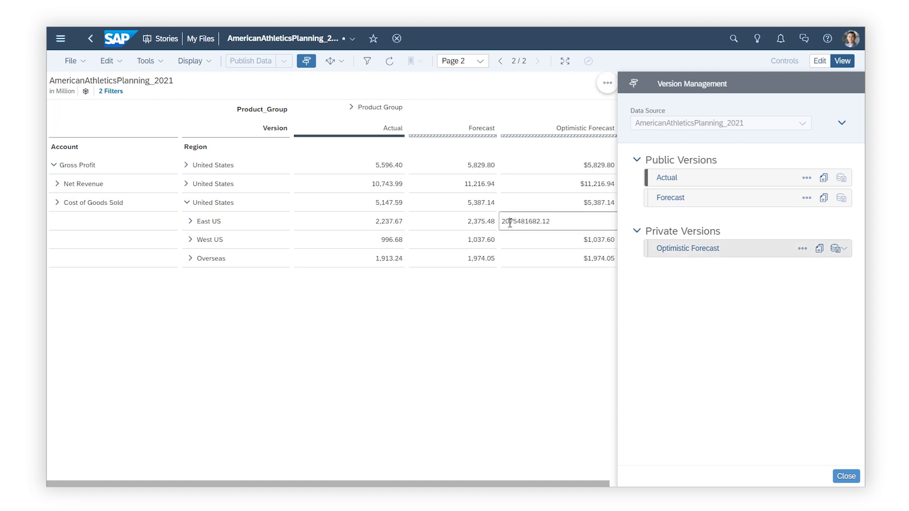
Commit the new East US value, then undo the latest change, restoring Net Revenue 11,216.94
{"action": "key", "text": "Enter"}
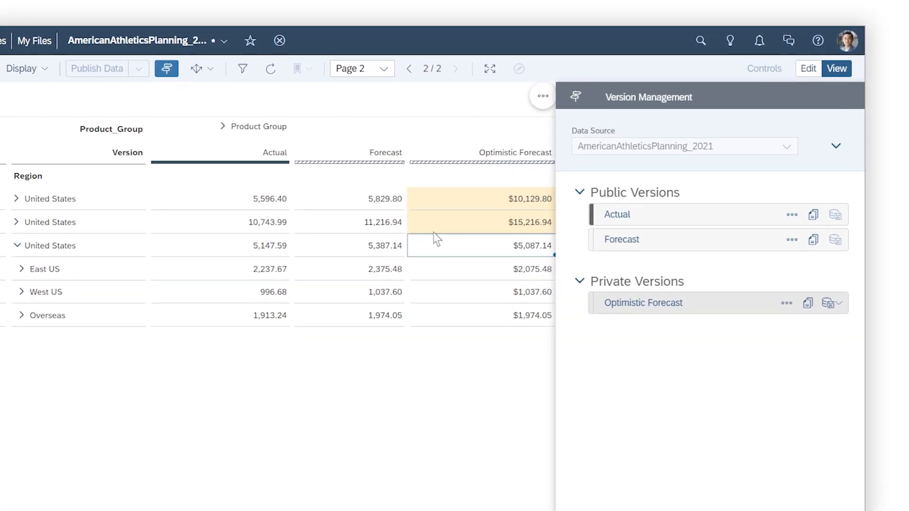
{"action": "left_click", "coordinate": [785, 303]}
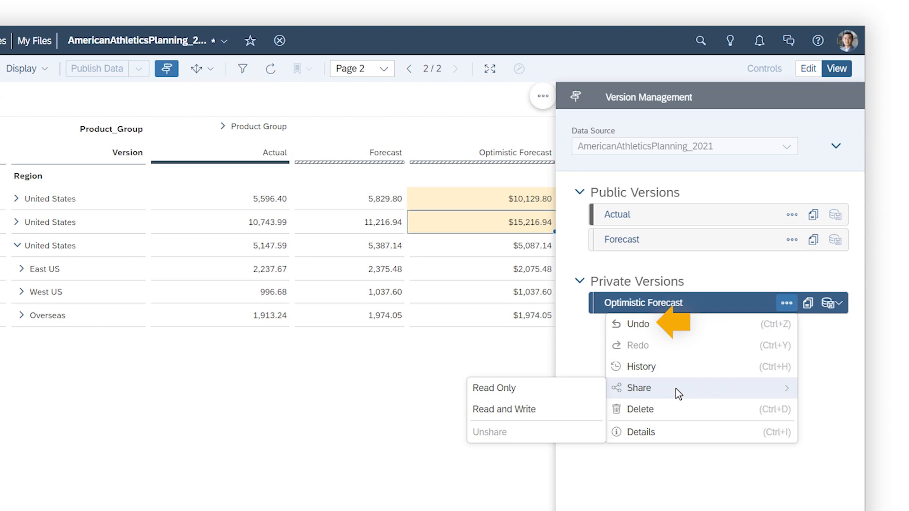
{"action": "left_click", "coordinate": [641, 366]}
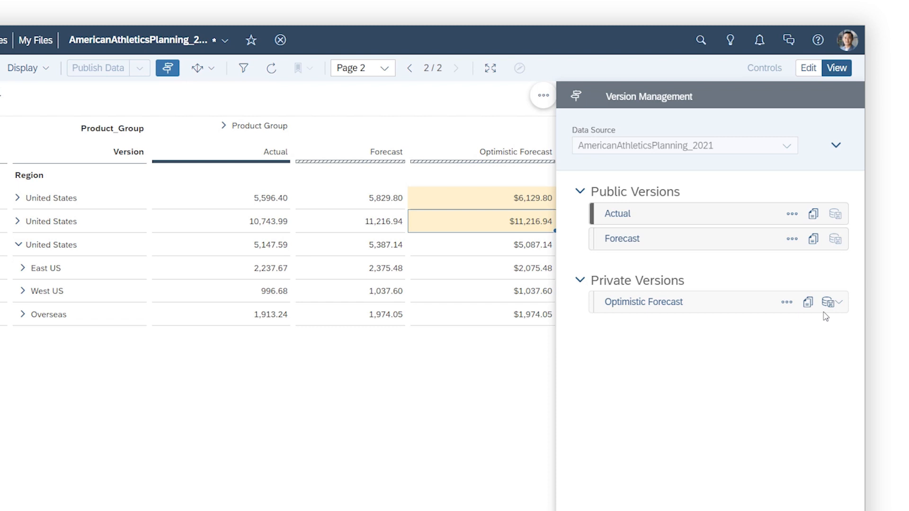
Publish Optimistic Forecast into the public Forecast version and confirm
{"action": "left_click", "coordinate": [838, 302]}
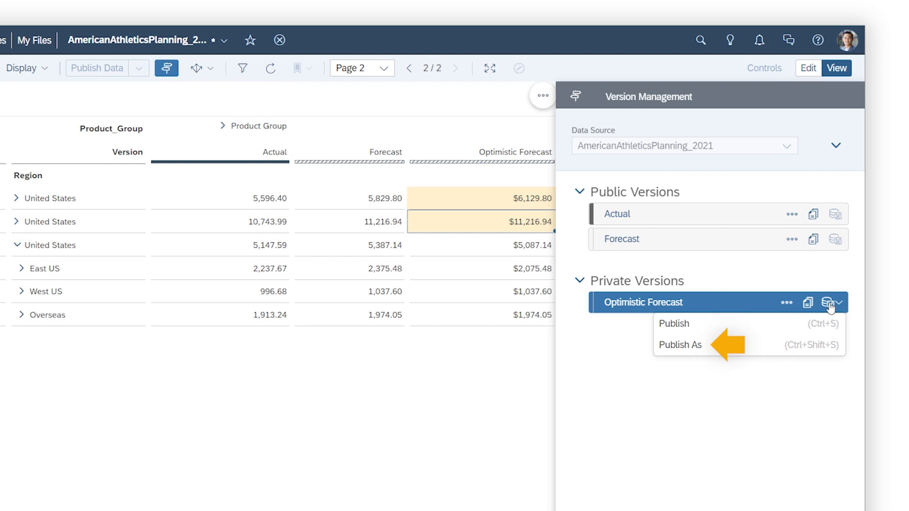
{"action": "mouse_move", "coordinate": [816, 314]}
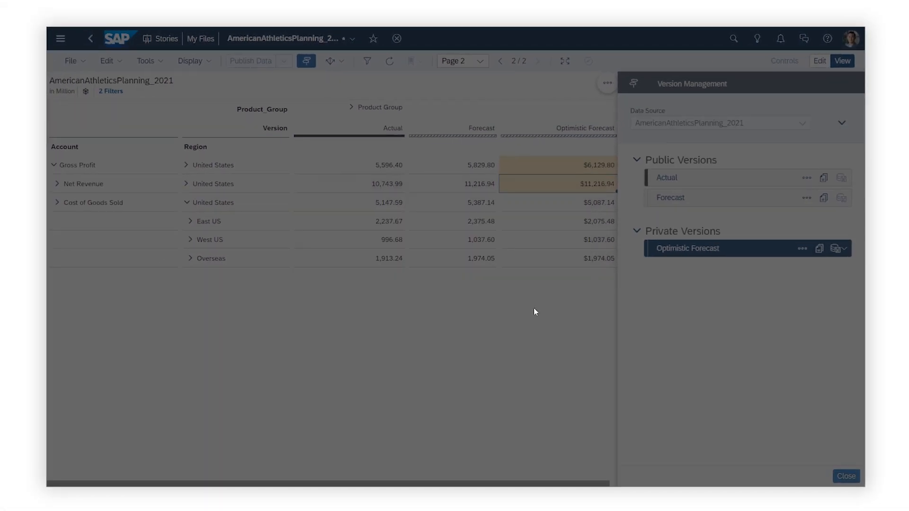
{"action": "left_click", "coordinate": [835, 248]}
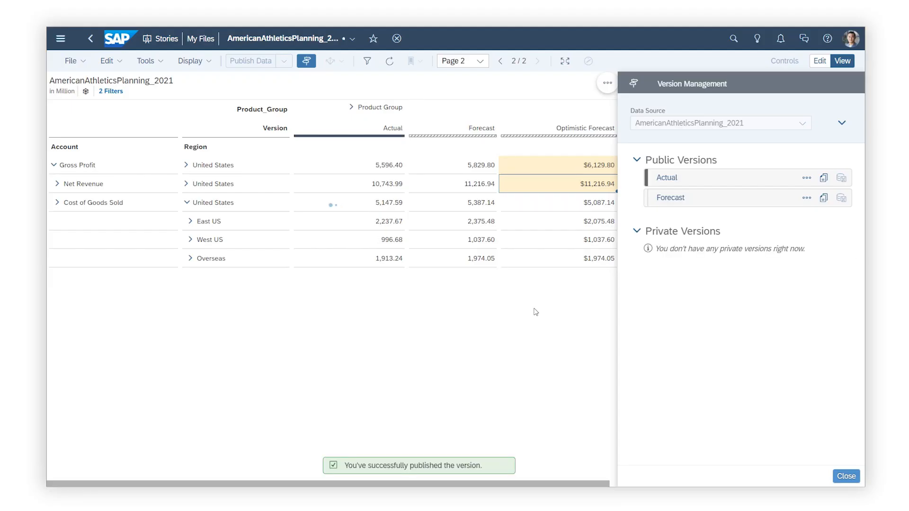